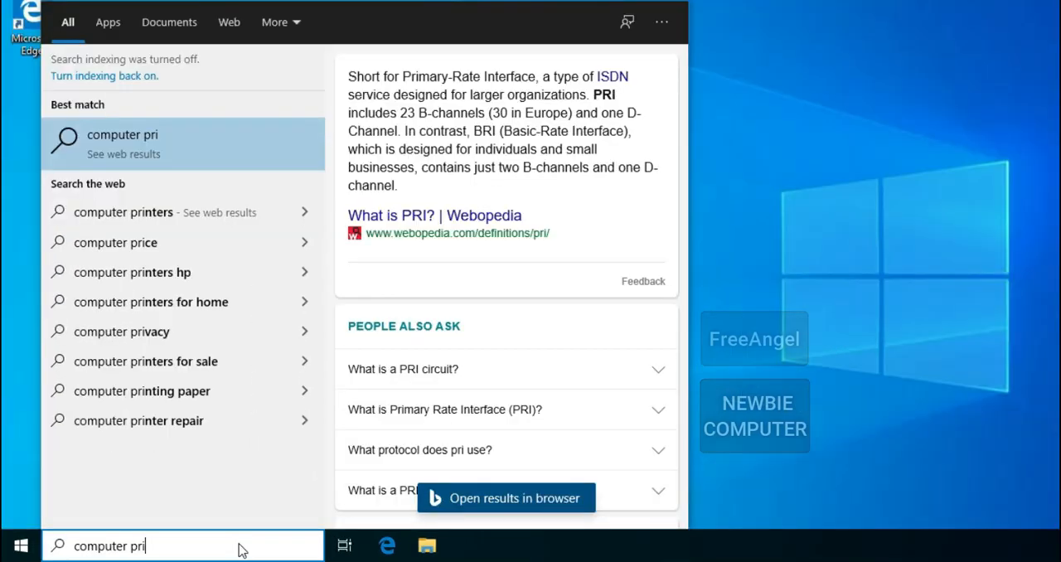
- Enter 'sexy girl' in Start search to show Bing web suggestions, then clear the query
{"action": "key", "text": "Backspace"}
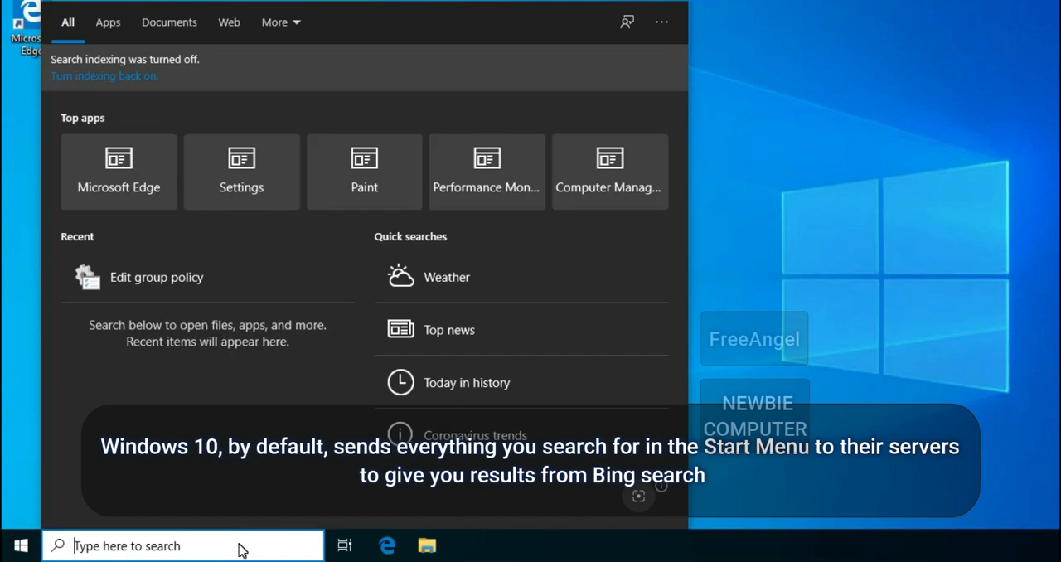
{"action": "type", "text": "sexy"}
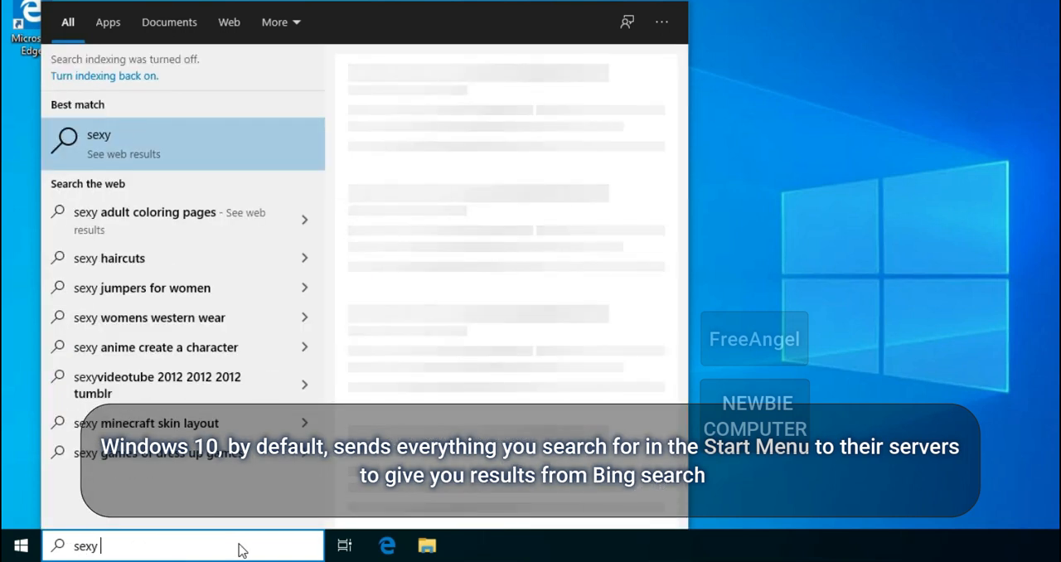
{"action": "type", "text": "girl"}
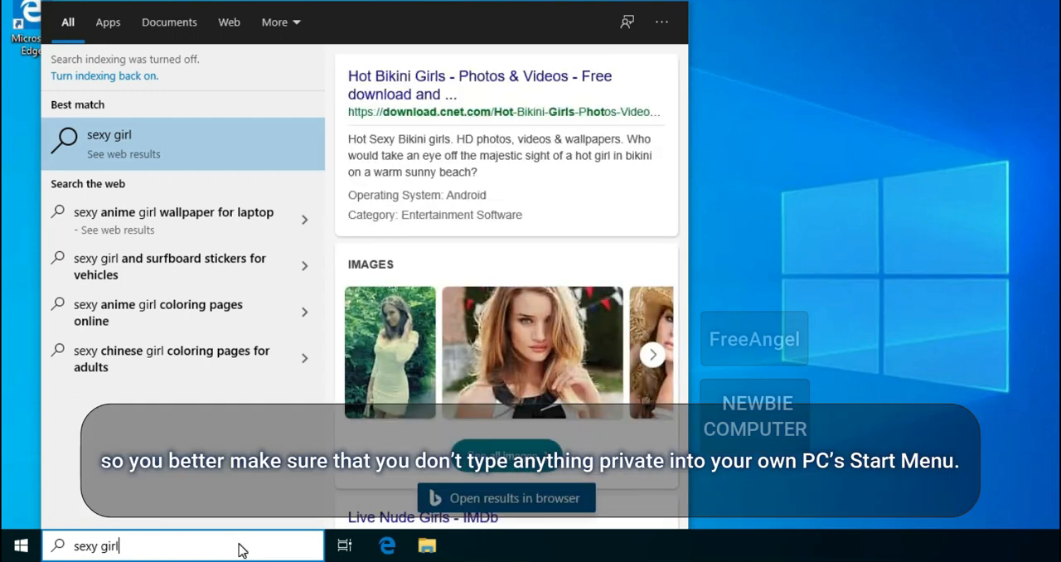
{"action": "key", "text": "Backspace"}
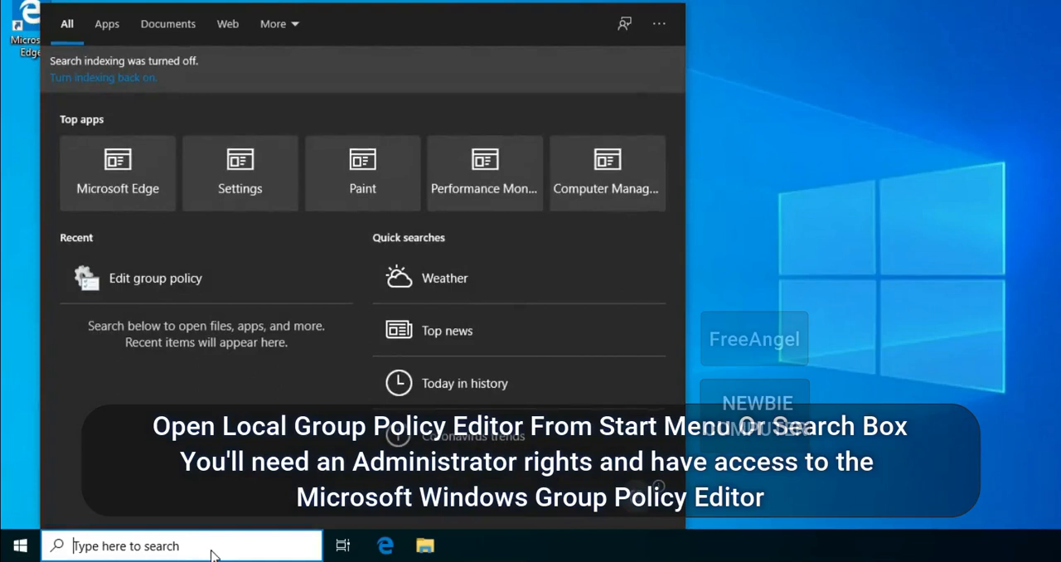
- Launch the Local Group Policy Editor by searching 'gpedit'
{"action": "type", "text": "gpedit"}
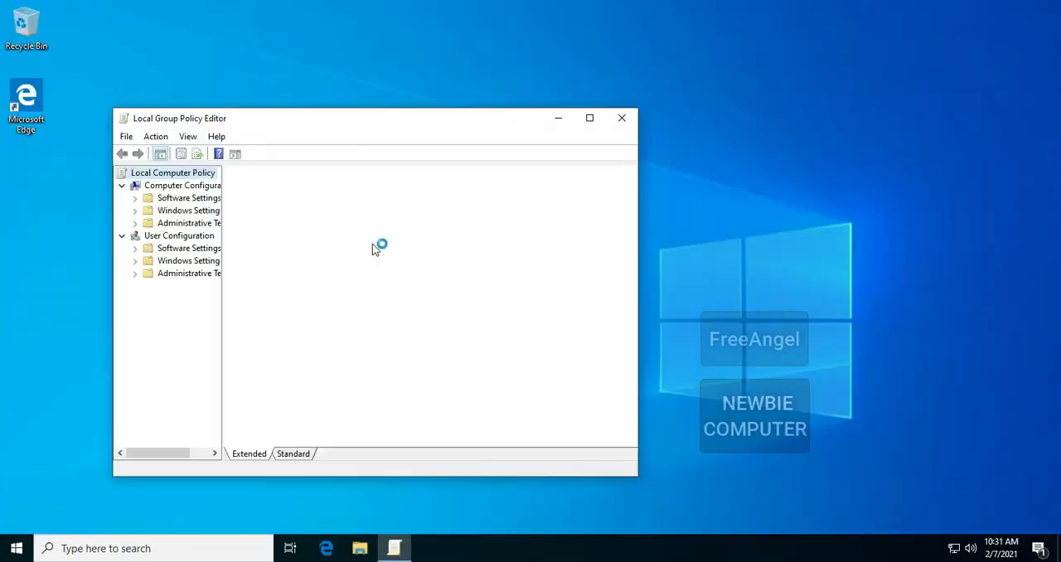
- Go to Computer Configuration > Administrative Templates > Windows Components > Search, showing each policy's state
{"action": "left_click", "coordinate": [173, 172]}
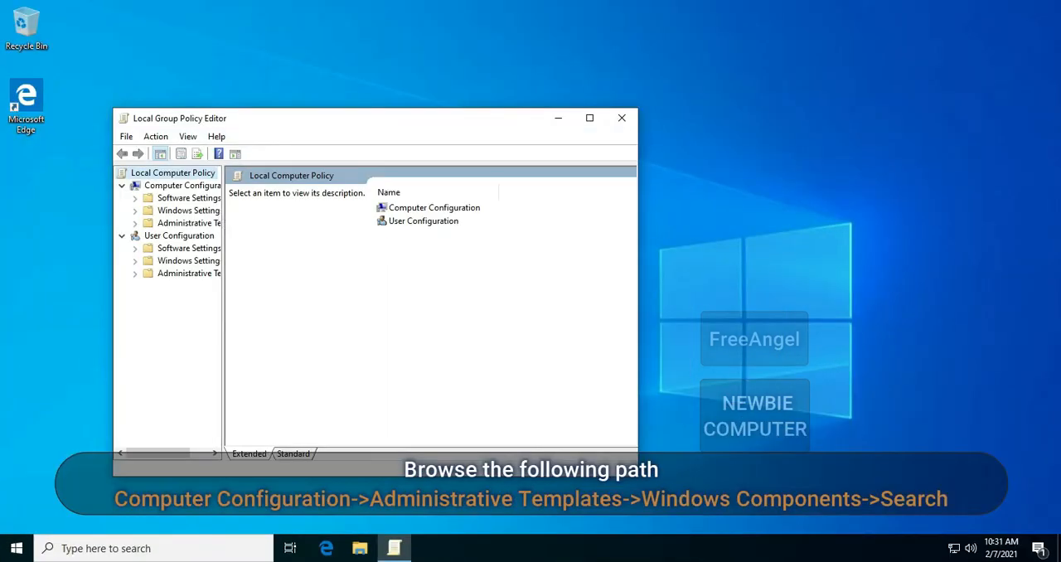
{"action": "left_click_drag", "start_coordinate": [224, 217], "coordinate": [283, 217]}
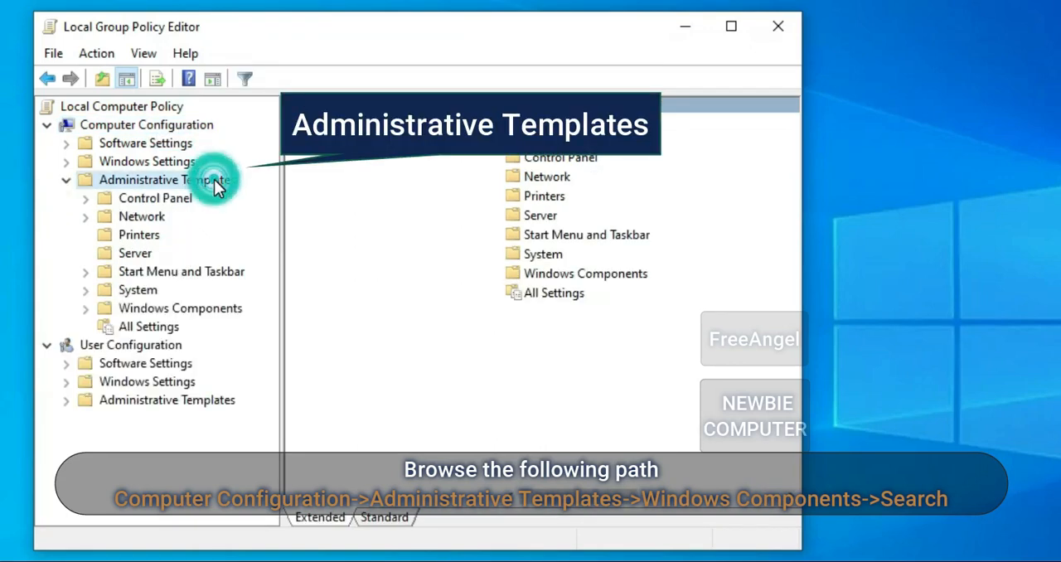
{"action": "left_click", "coordinate": [180, 307]}
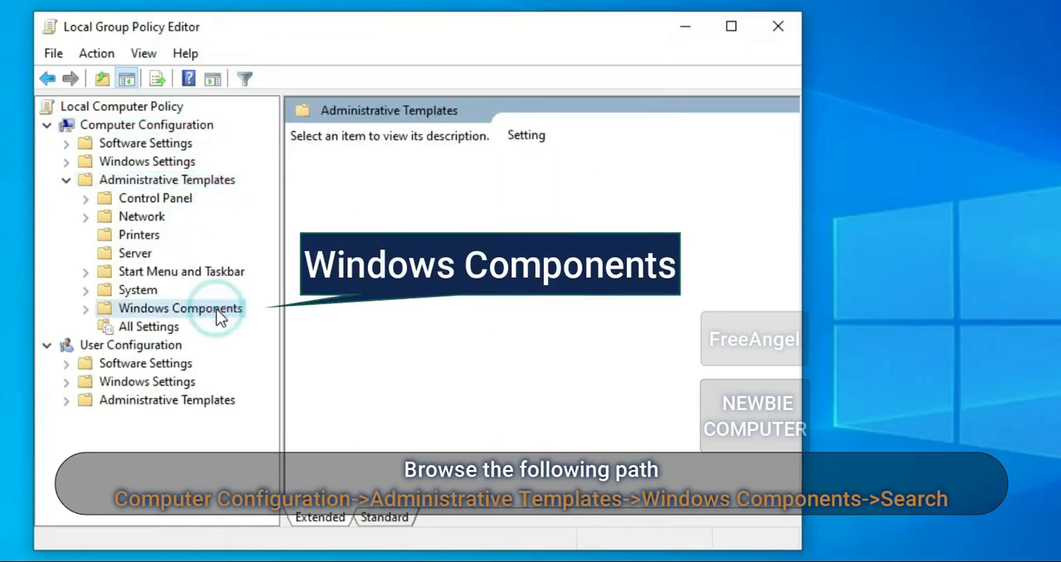
{"action": "double_click", "coordinate": [180, 307]}
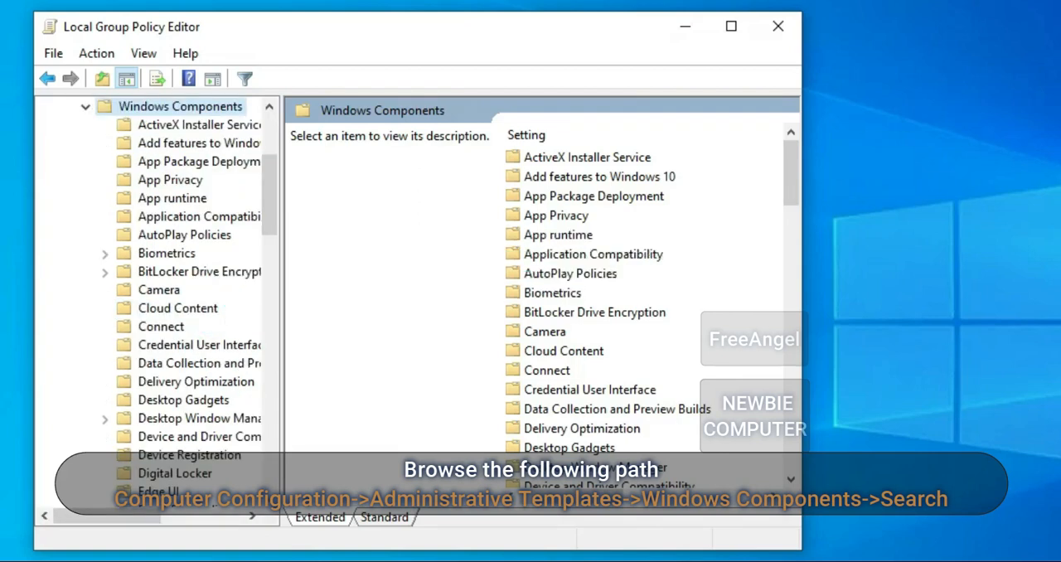
{"action": "scroll", "scroll_direction": "down", "scroll_amount": 3}
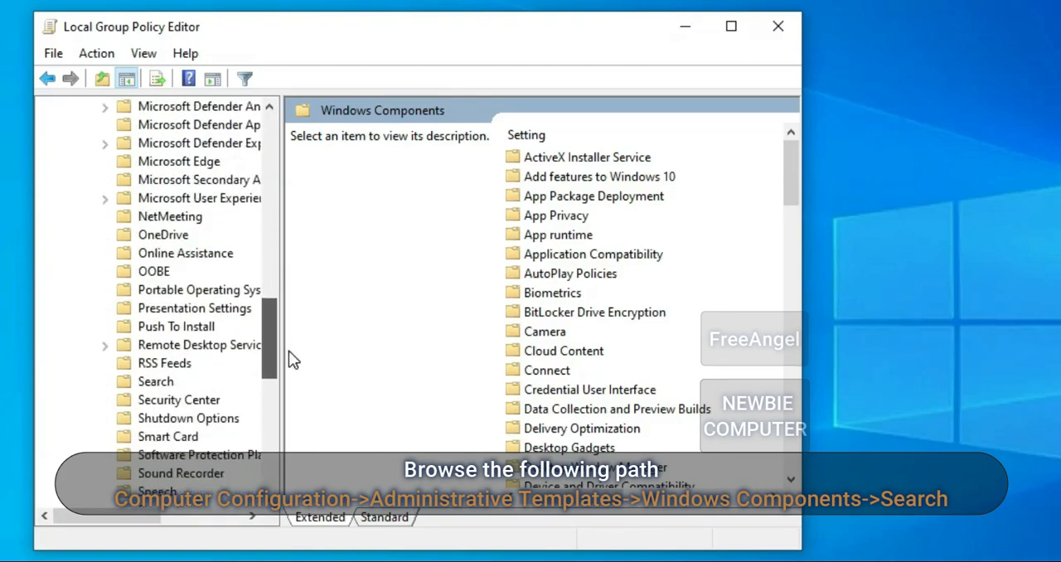
{"action": "left_click", "coordinate": [155, 363]}
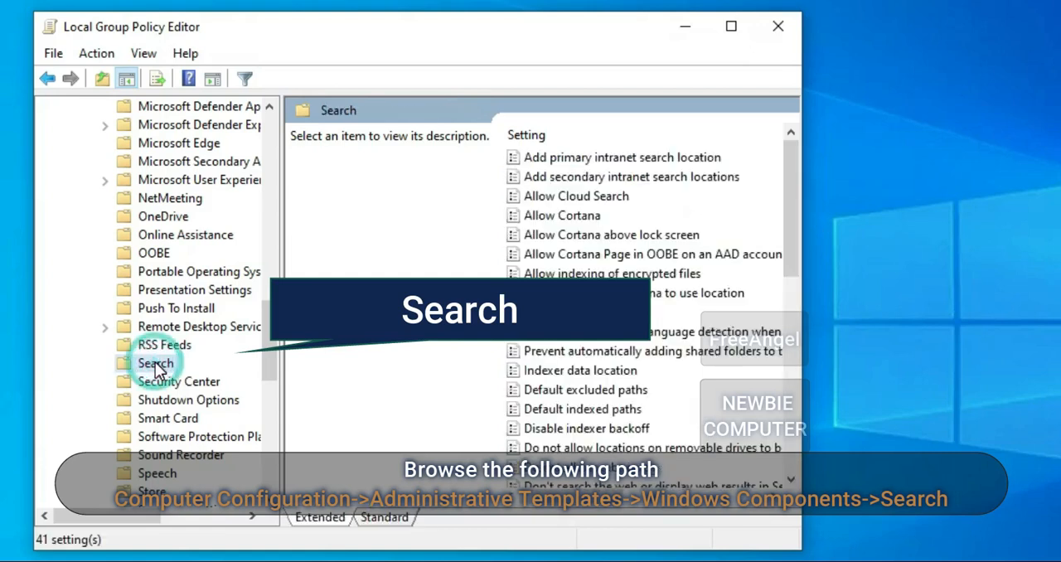
{"action": "left_click", "coordinate": [154, 362]}
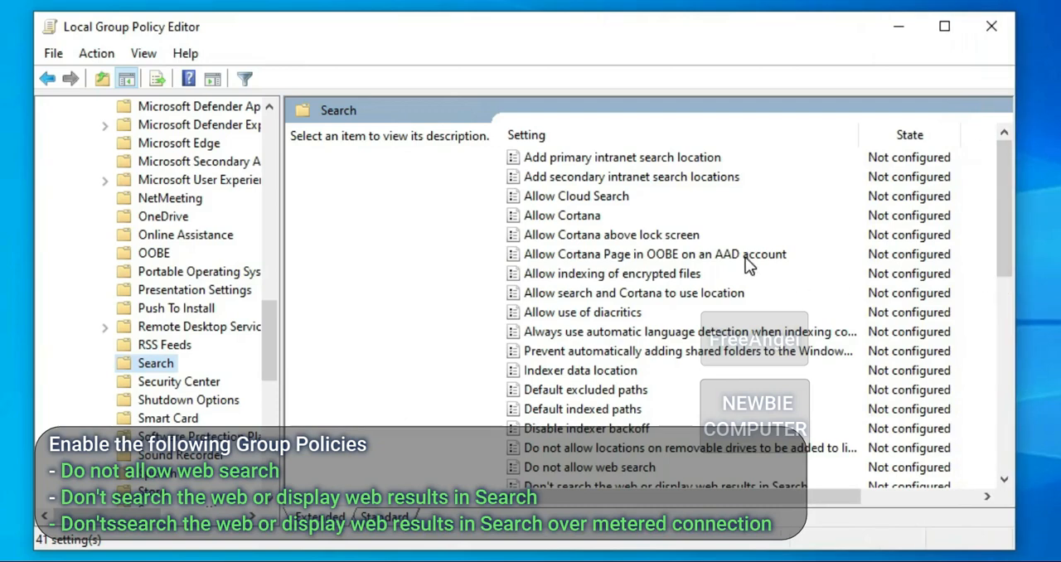
- Set 'Do not allow web search' to Enabled, apply, and close its dialog
{"action": "scroll", "scroll_direction": "down", "scroll_amount": 3}
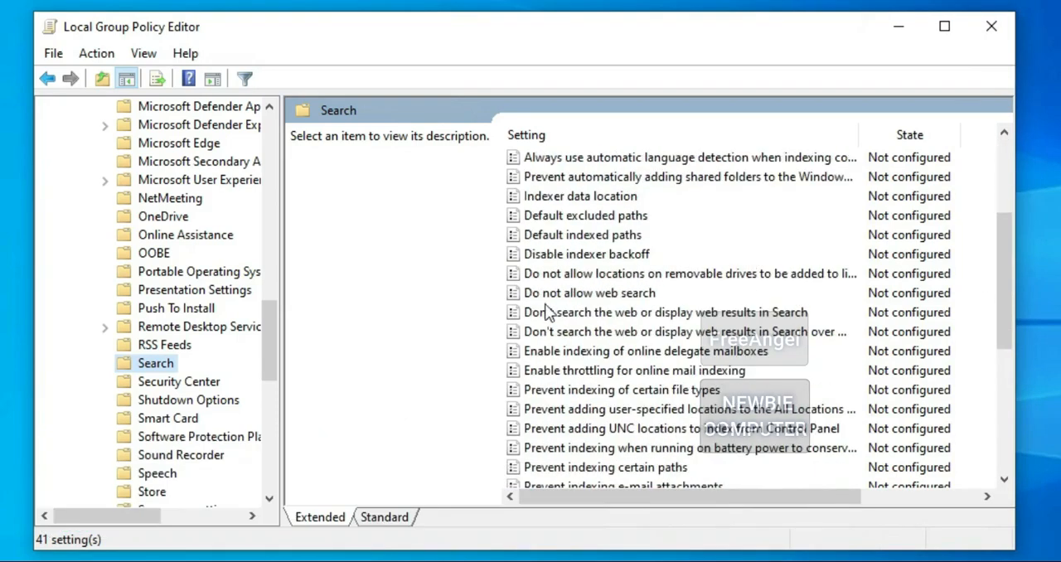
{"action": "left_click", "coordinate": [590, 292]}
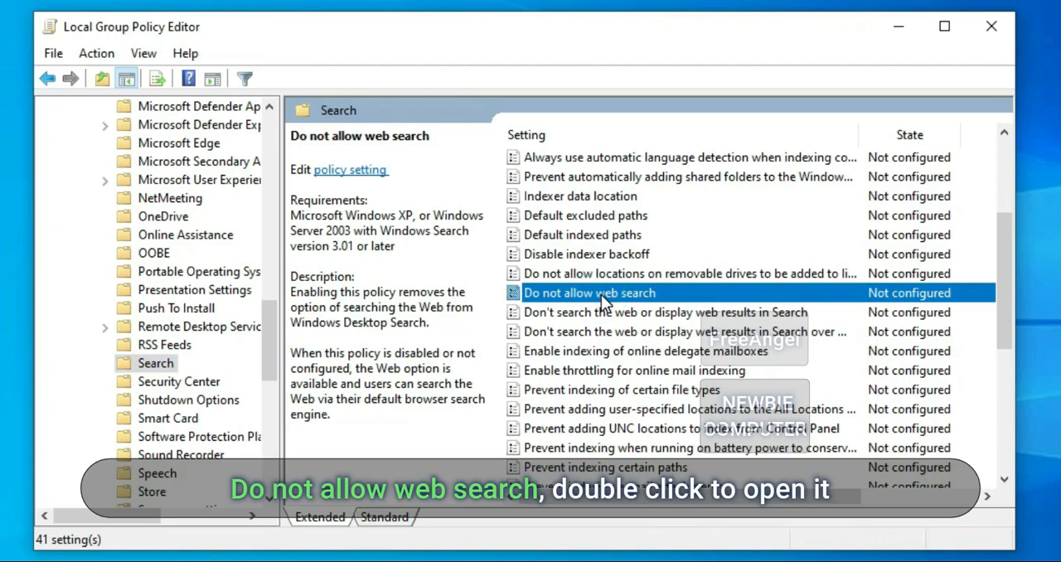
{"action": "mouse_move", "coordinate": [612, 298]}
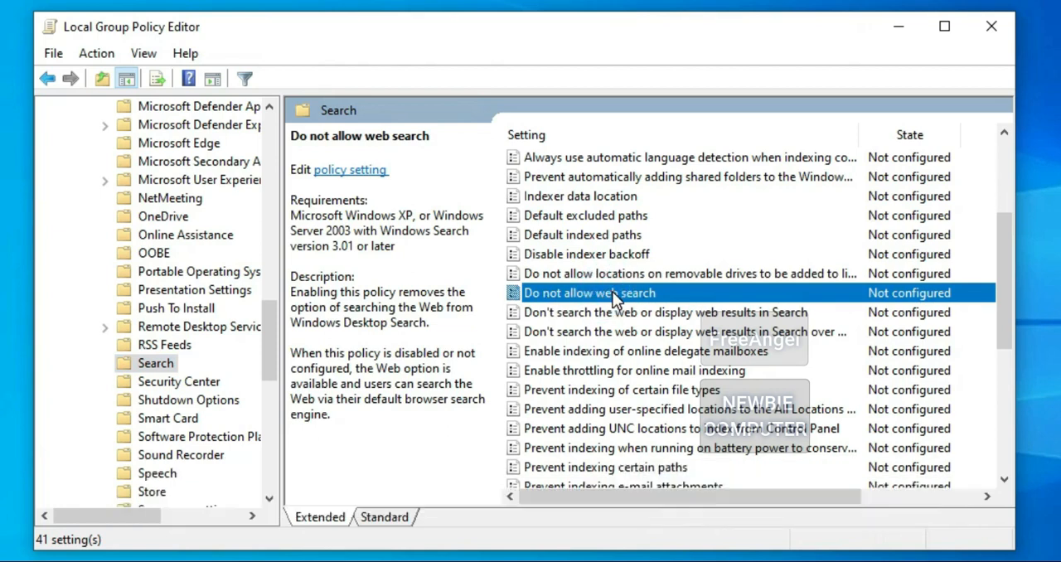
{"action": "double_click", "coordinate": [589, 293]}
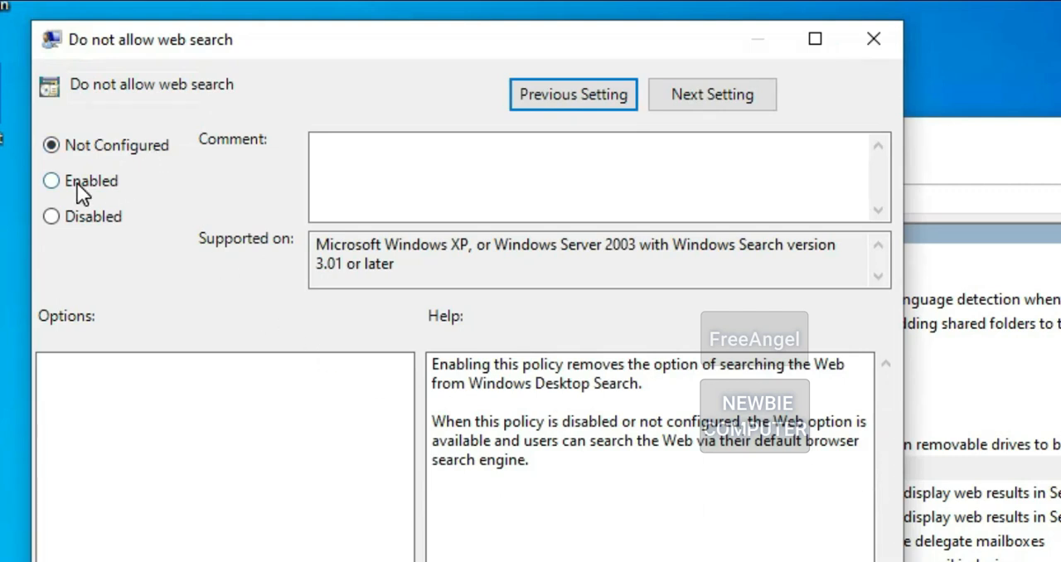
{"action": "left_click", "coordinate": [50, 180]}
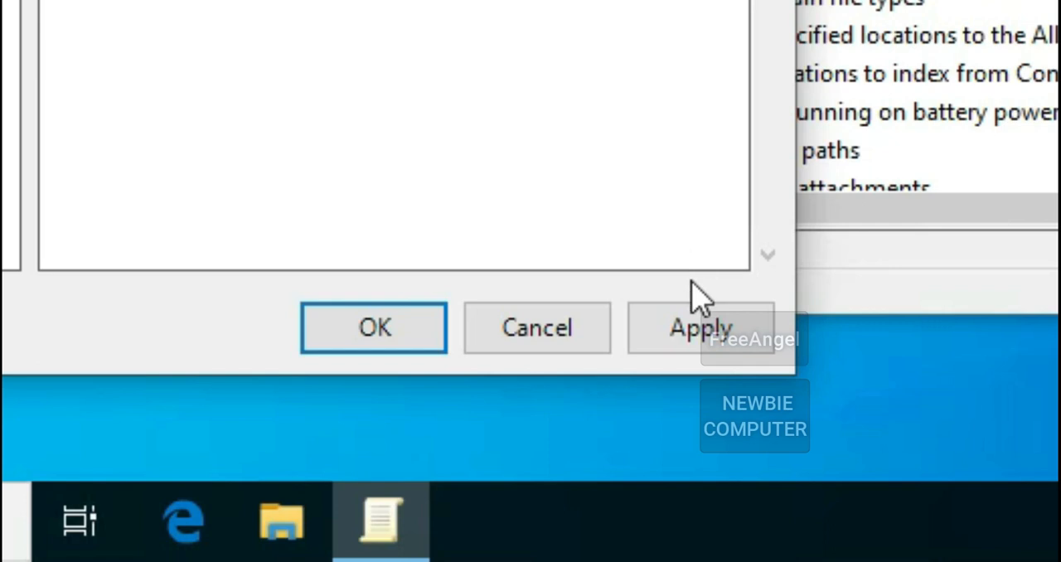
{"action": "left_click", "coordinate": [700, 328]}
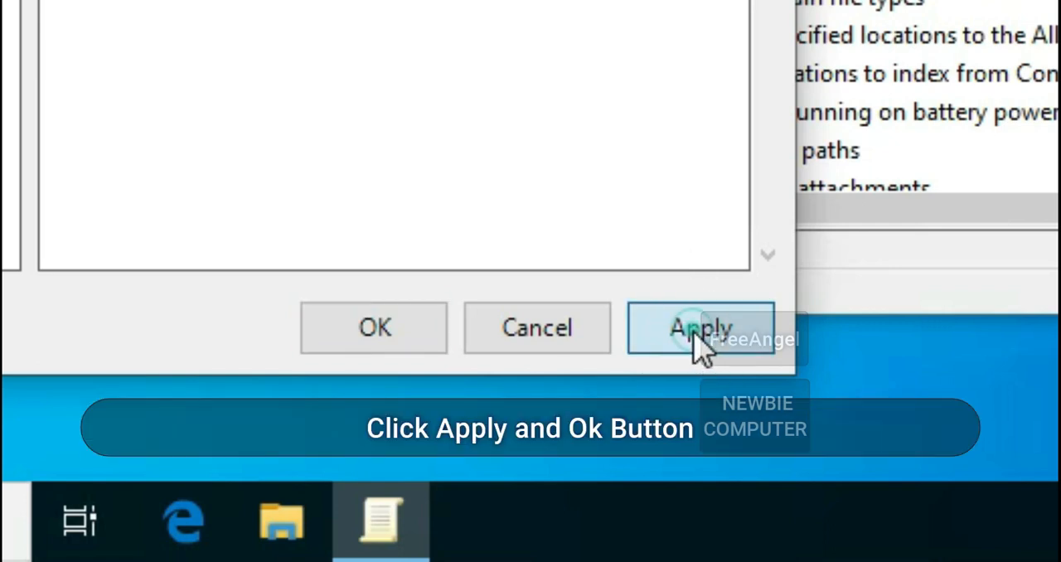
{"action": "left_click", "coordinate": [700, 327]}
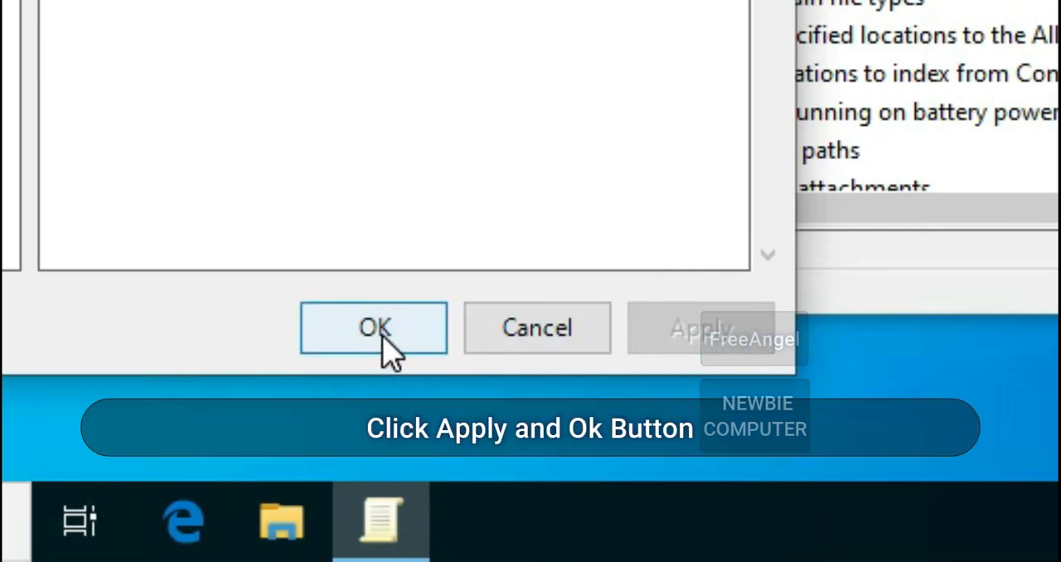
{"action": "left_click", "coordinate": [373, 327]}
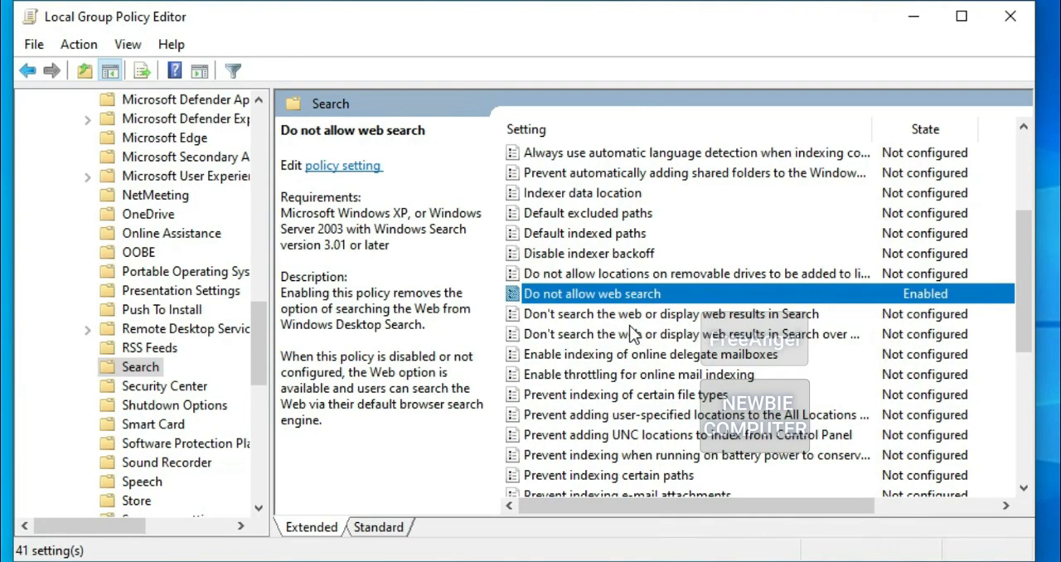
- Set 'Don't search the web or display web results in Search' to Enabled and confirm
{"action": "left_click", "coordinate": [669, 313]}
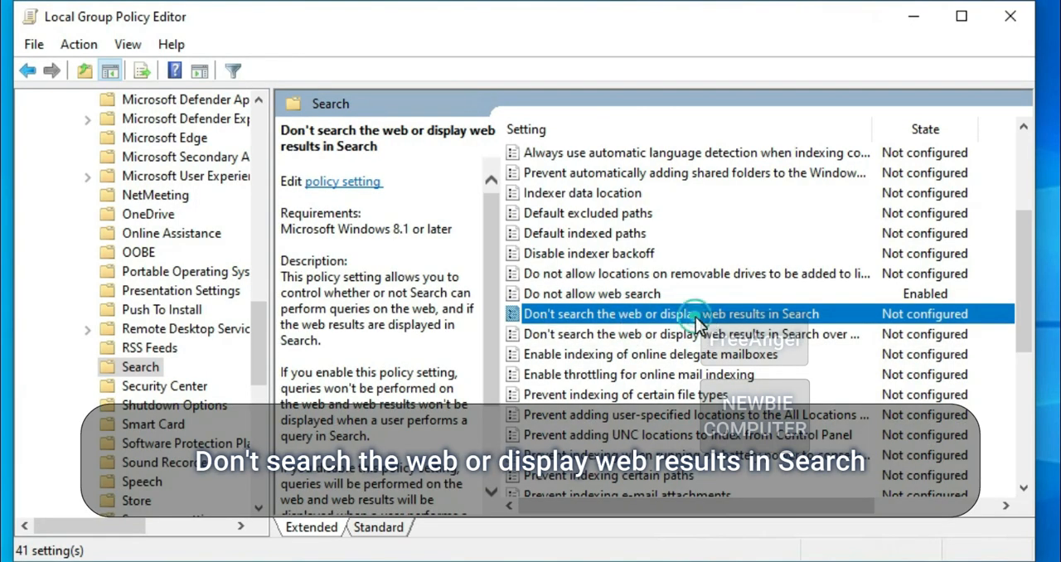
{"action": "double_click", "coordinate": [670, 313]}
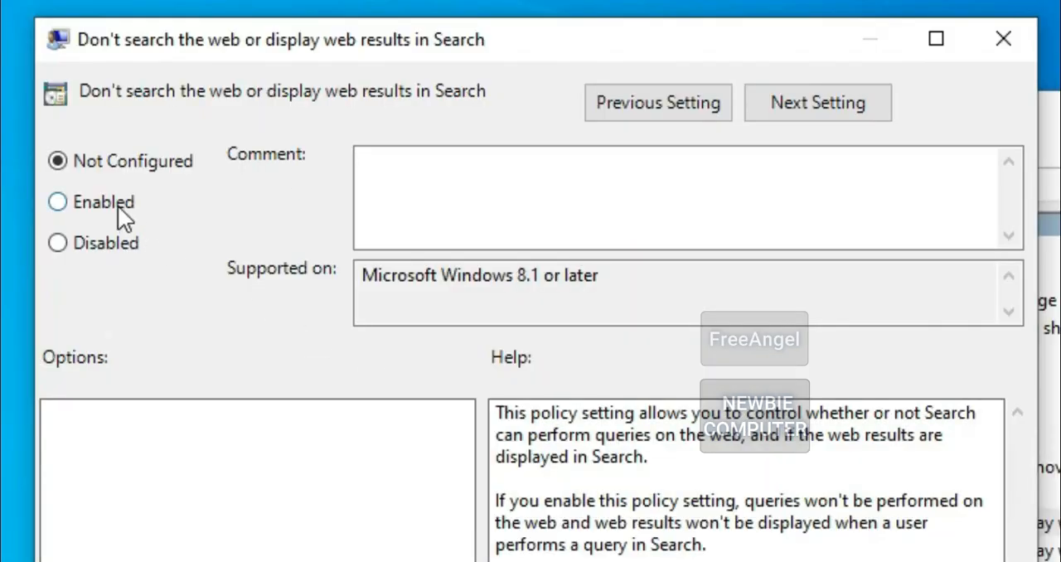
{"action": "left_click", "coordinate": [57, 202]}
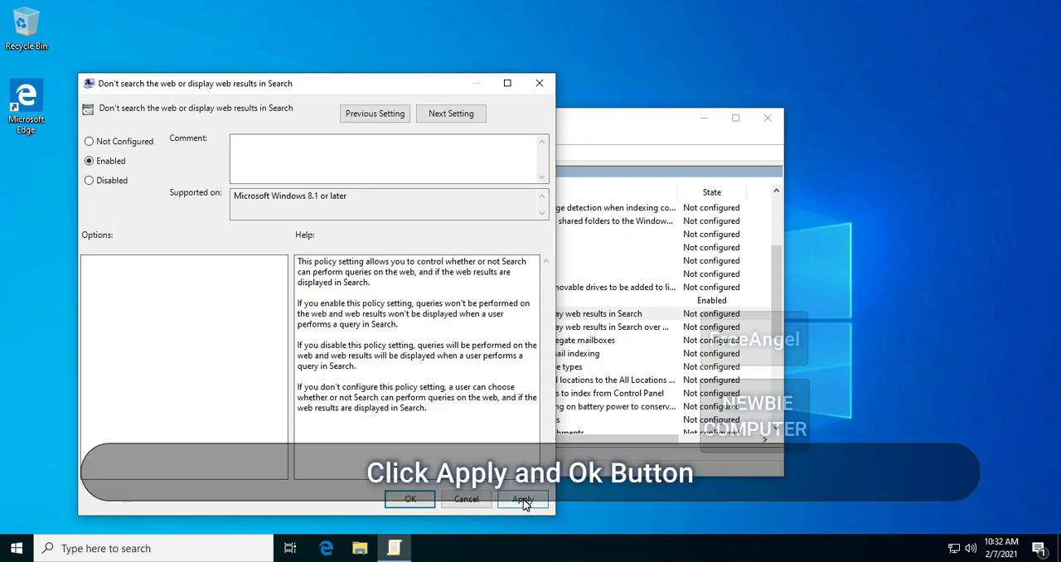
{"action": "left_click", "coordinate": [522, 498]}
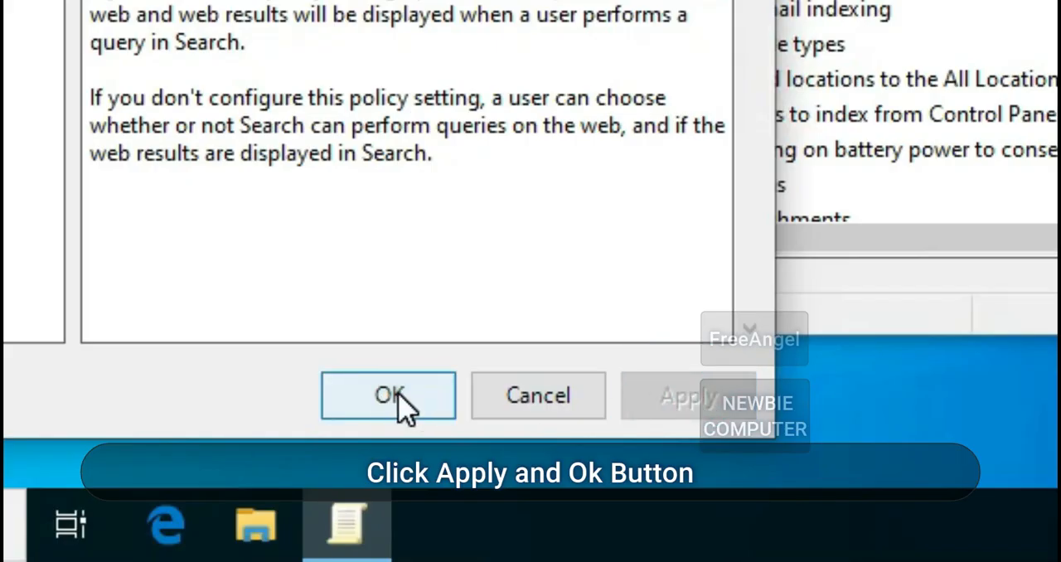
{"action": "left_click", "coordinate": [387, 396]}
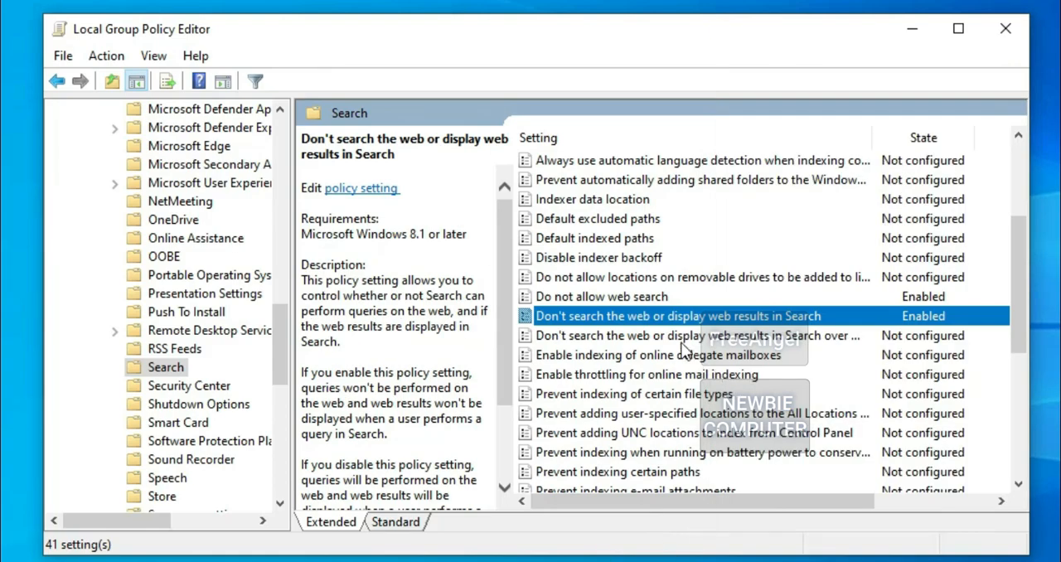
- Set the metered-connections web search policy to Enabled and confirm
{"action": "double_click", "coordinate": [702, 335]}
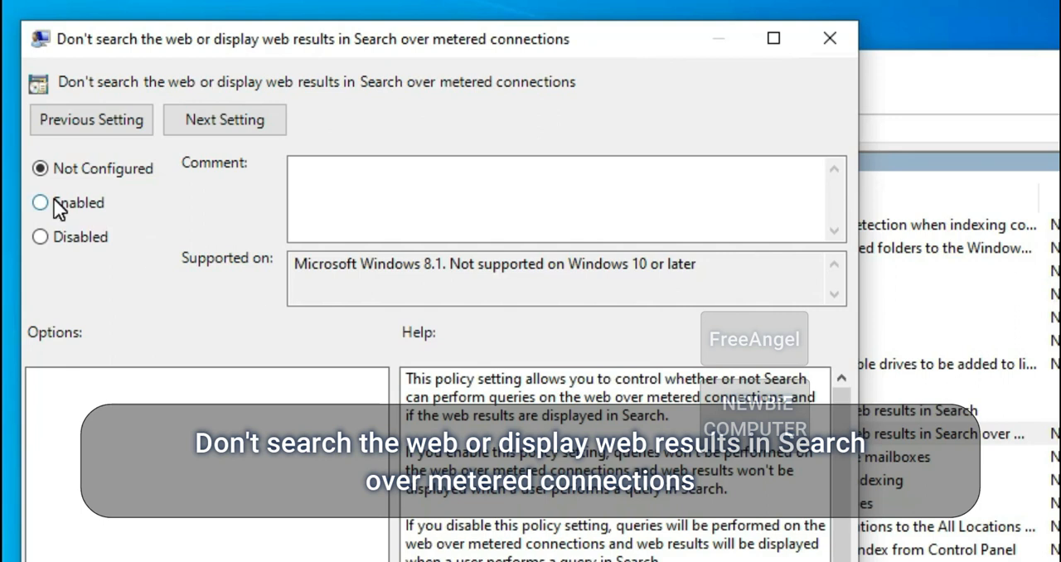
{"action": "left_click", "coordinate": [40, 202]}
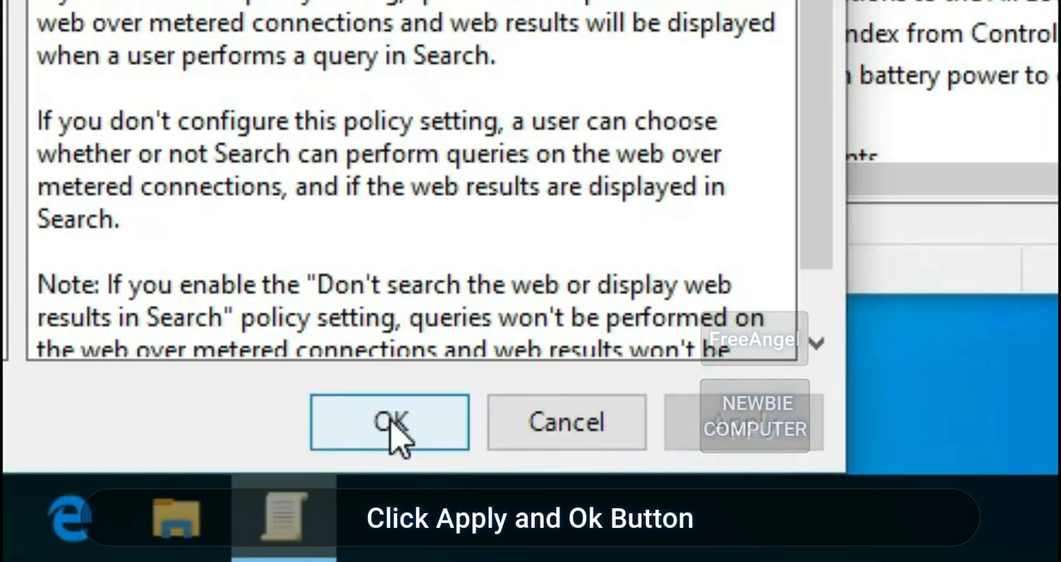
{"action": "left_click", "coordinate": [389, 422]}
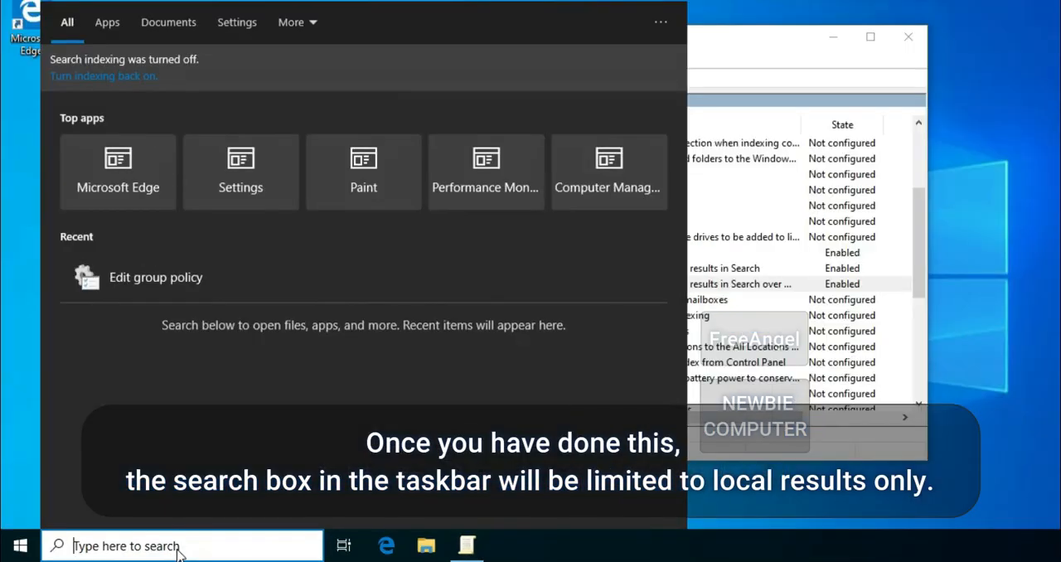
- Search 'sex' and 'notepad' in Start search to confirm no web results appear
{"action": "type", "text": "sex"}
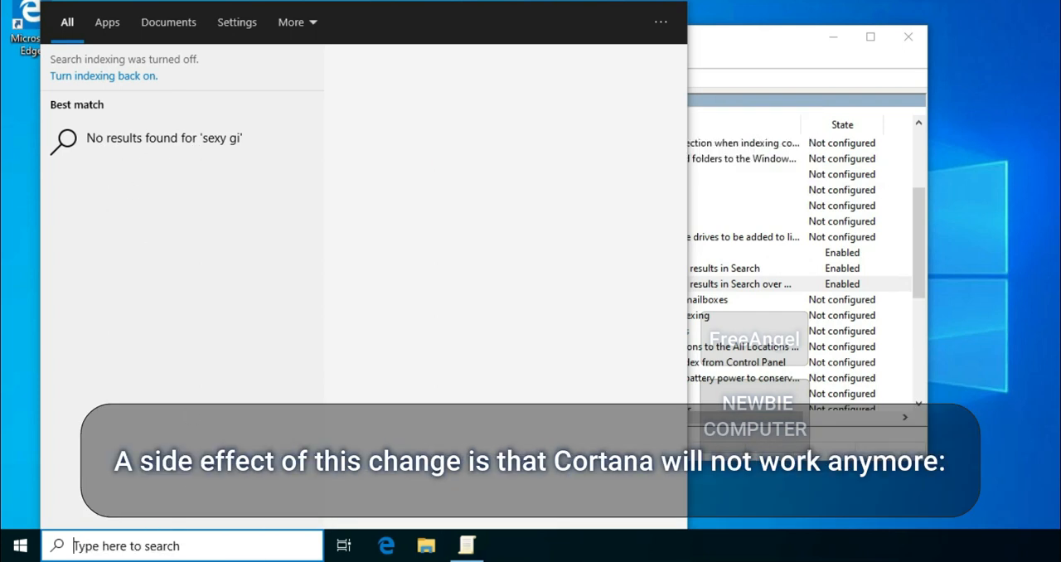
{"action": "type", "text": "notepad"}
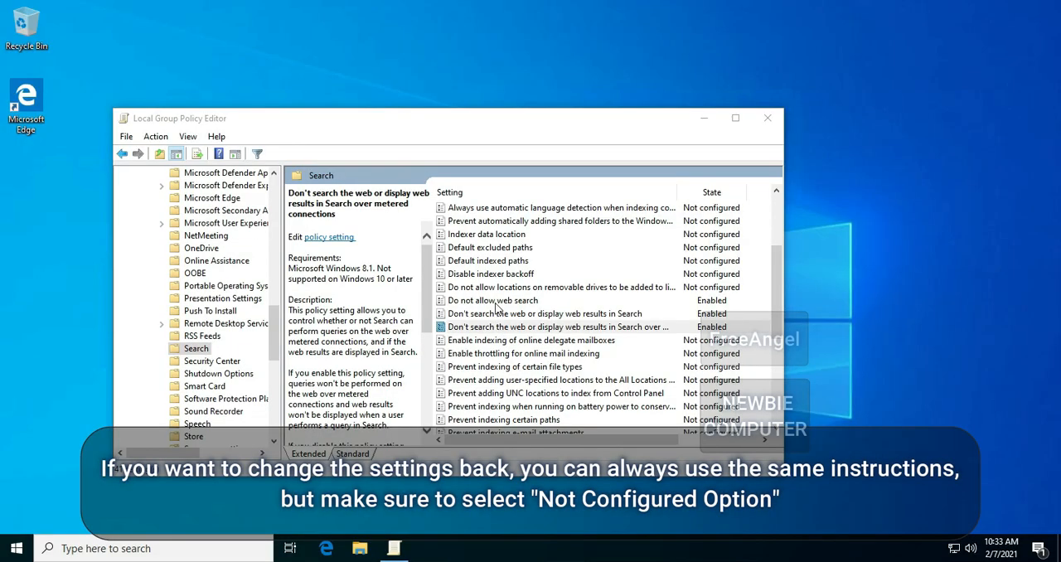
- Reopen 'Do not allow web search' and the next web search policy to revert them, then search 'sexy gi'
{"action": "double_click", "coordinate": [492, 300]}
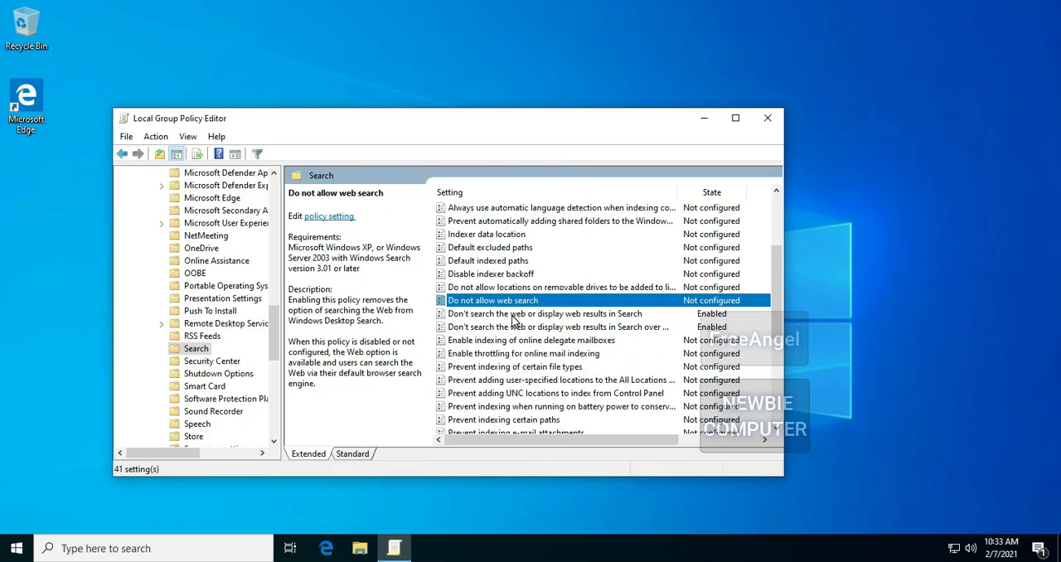
{"action": "double_click", "coordinate": [544, 313]}
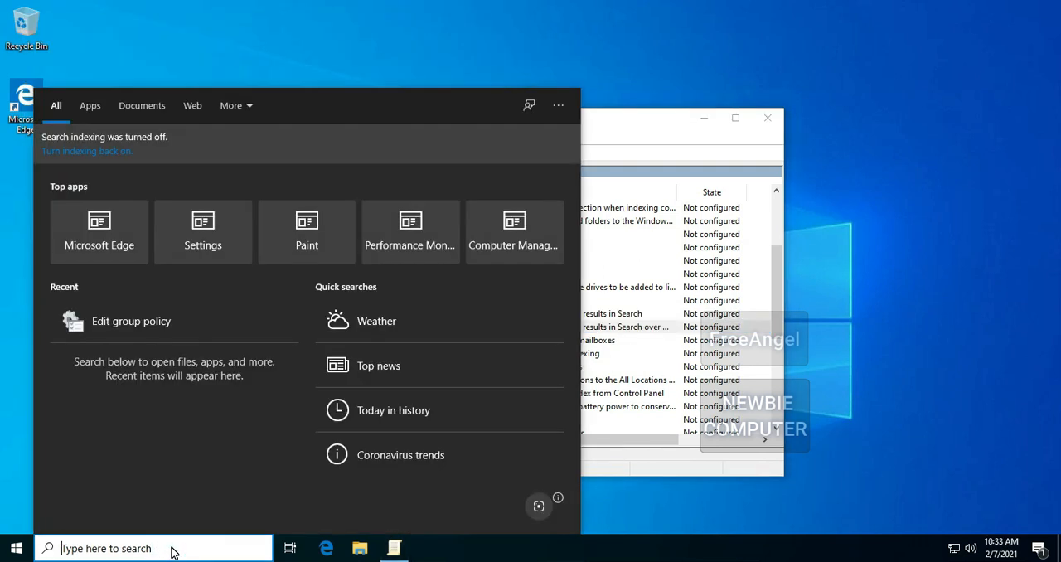
{"action": "type", "text": "sexy gi"}
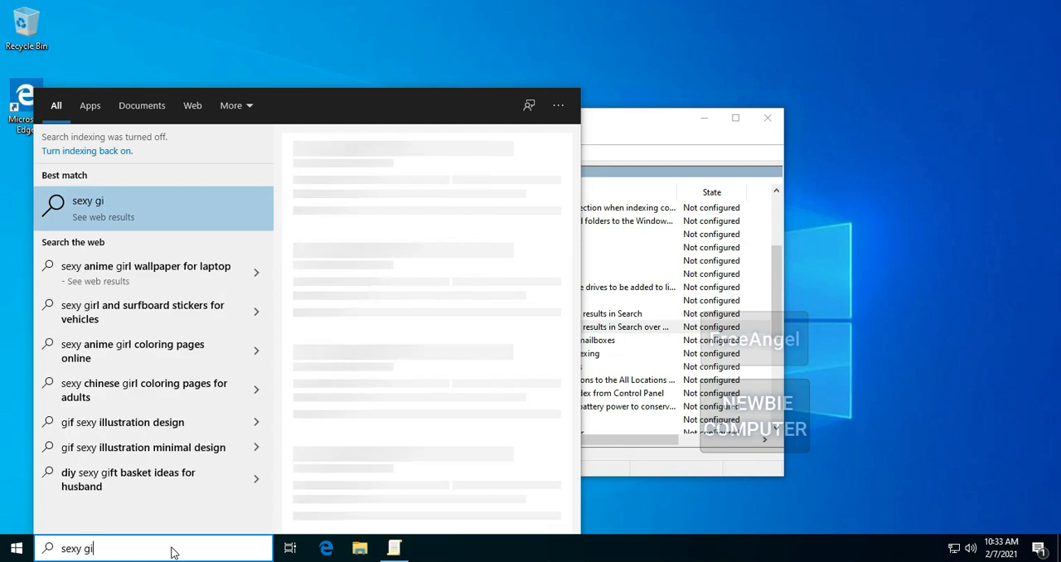